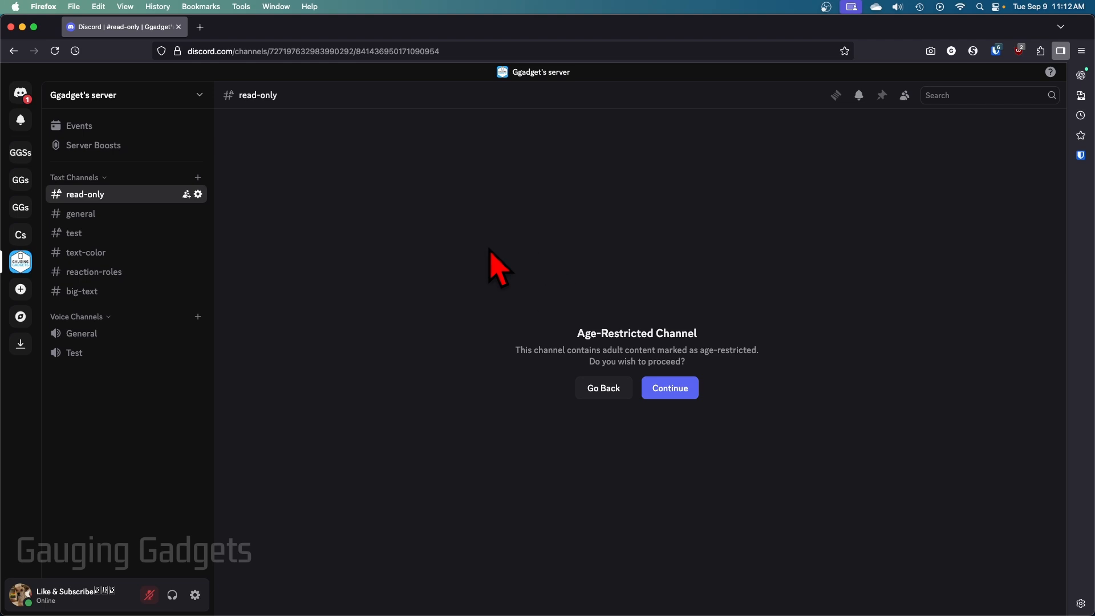
mouse_move(485, 227)
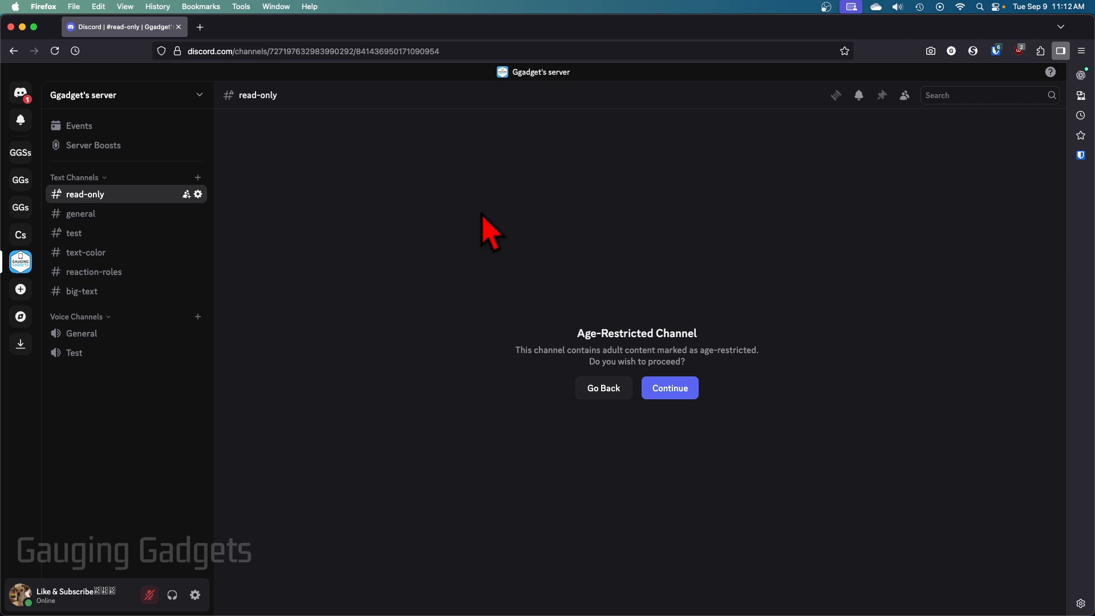
mouse_move(487, 230)
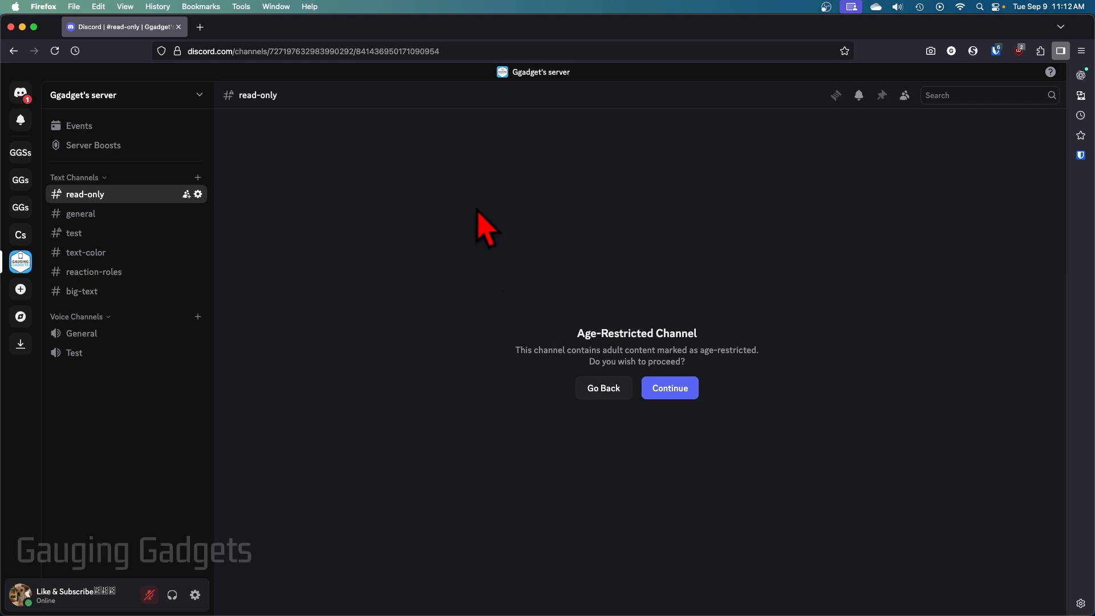
mouse_move(447, 227)
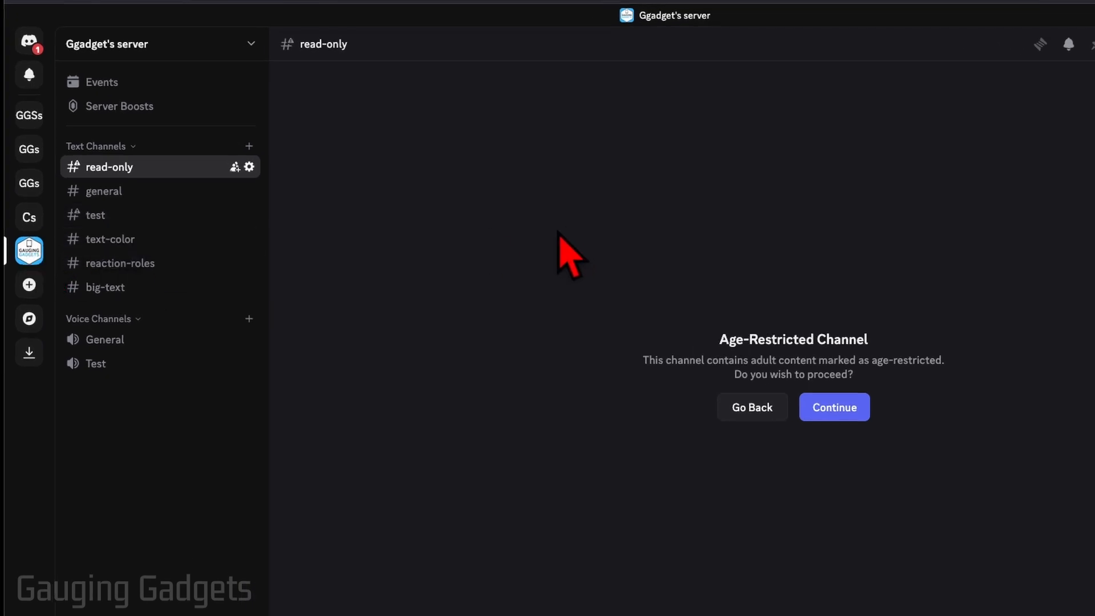
mouse_move(313, 231)
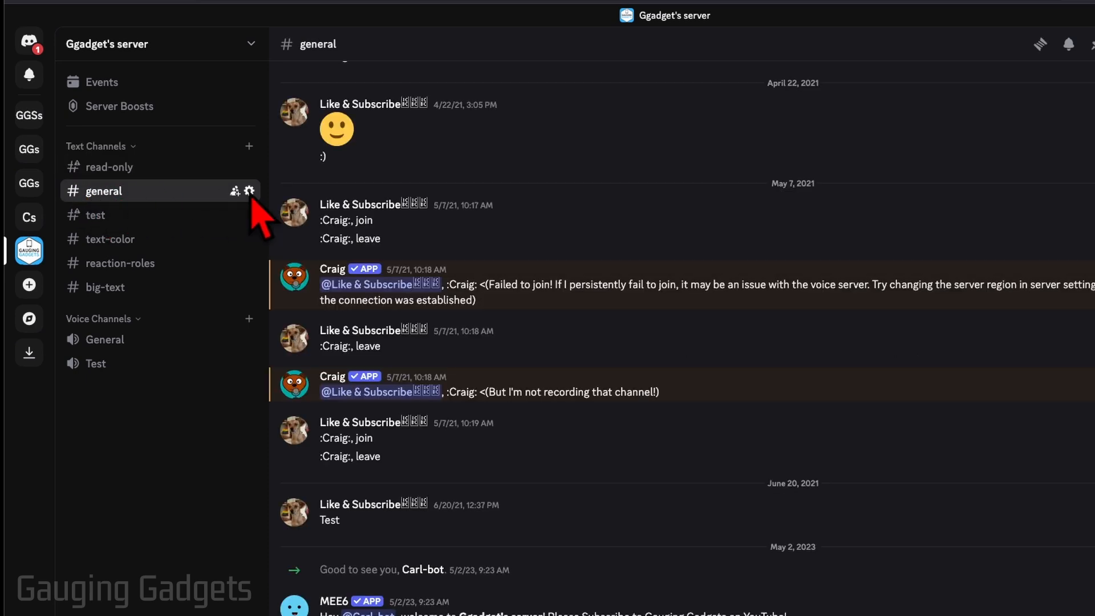
mouse_move(249, 190)
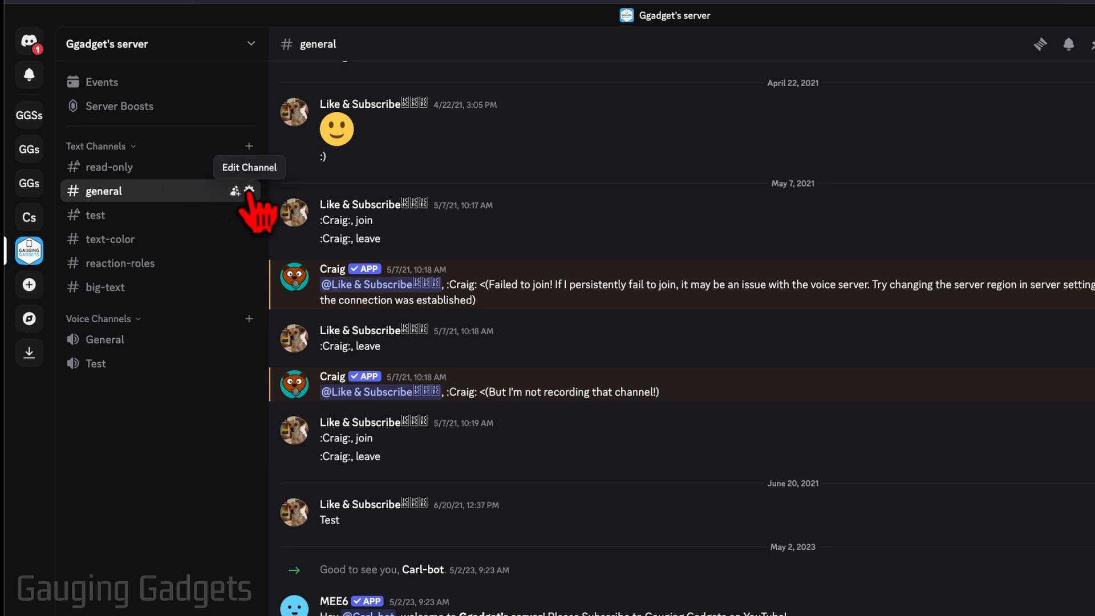
- Enable the Age-Restricted Channel setting for #general in its channel settings and return to chat
click(250, 191)
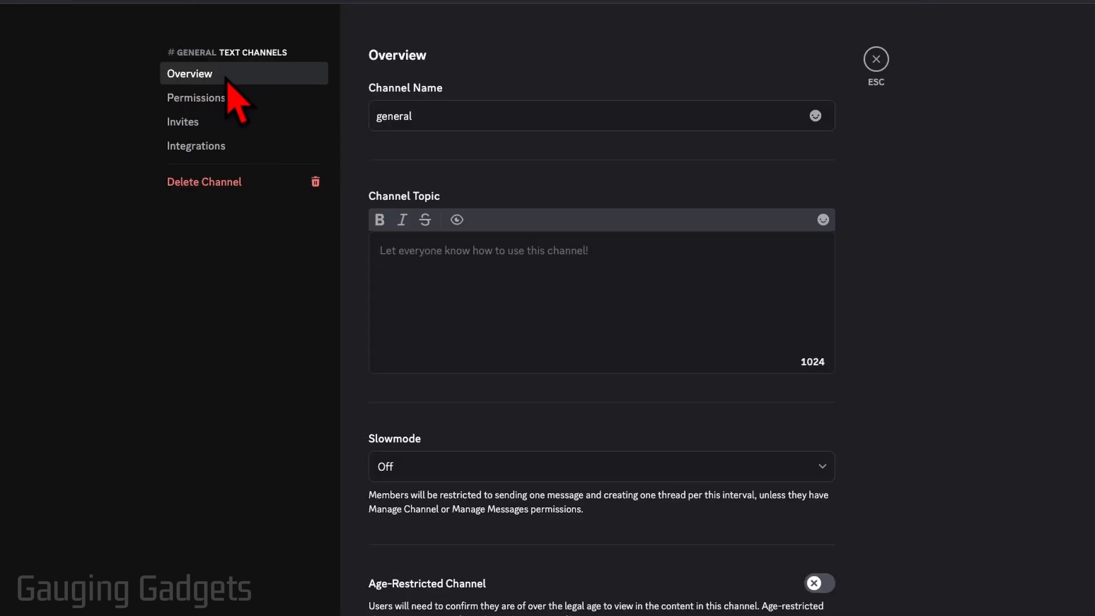
scroll(down, 3)
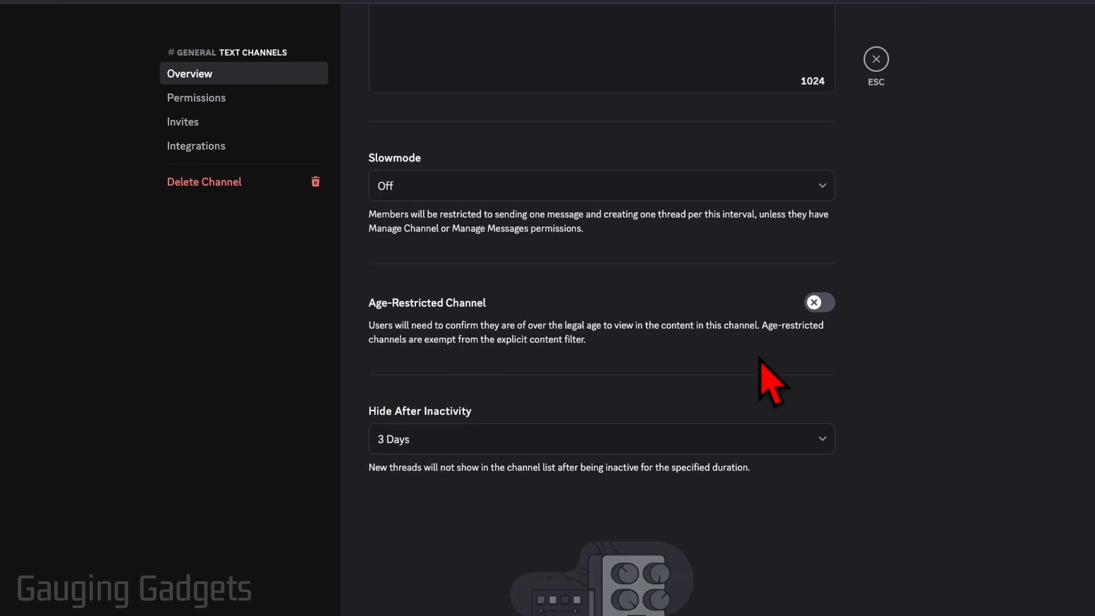
mouse_move(607, 321)
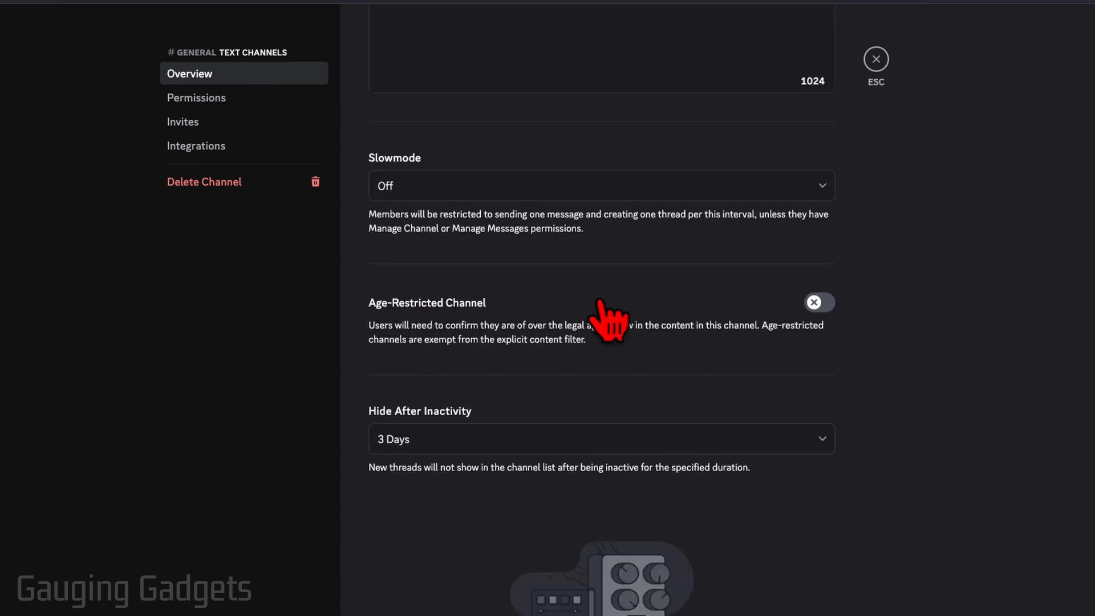
click(819, 302)
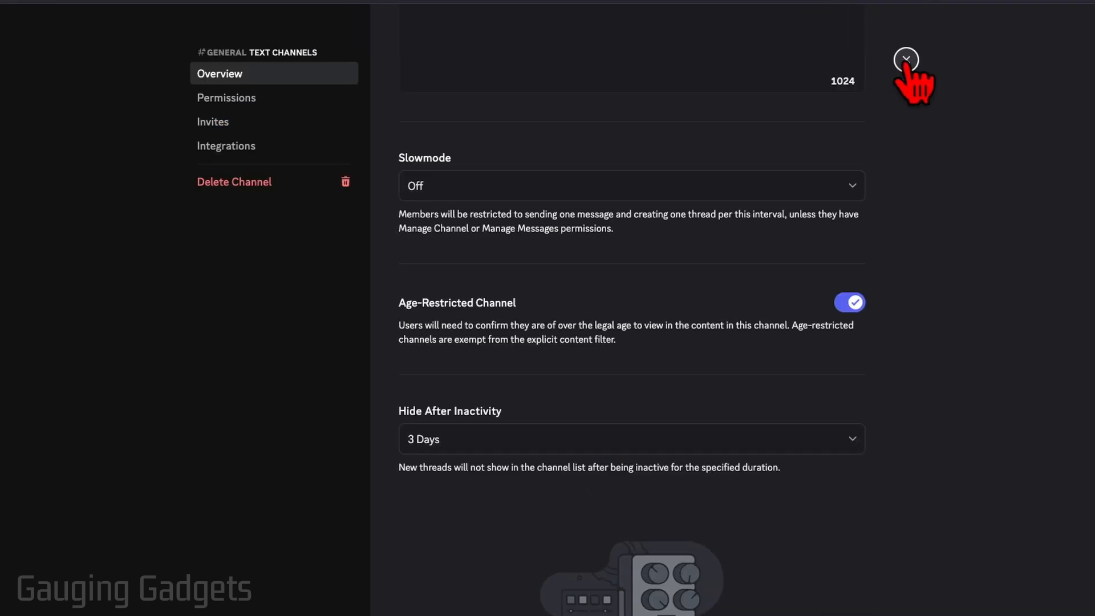
click(905, 58)
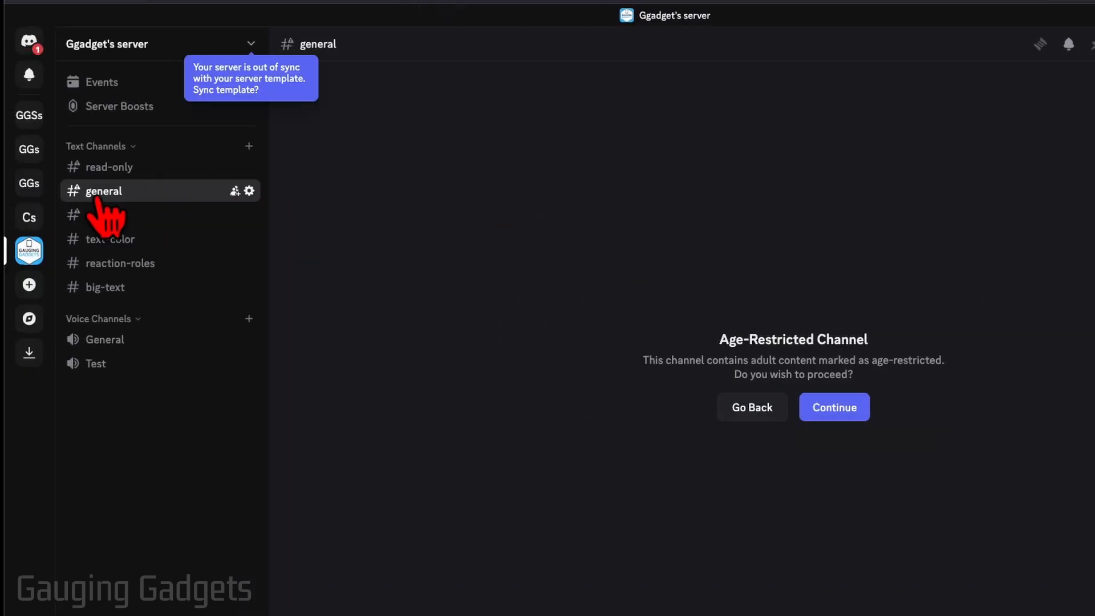